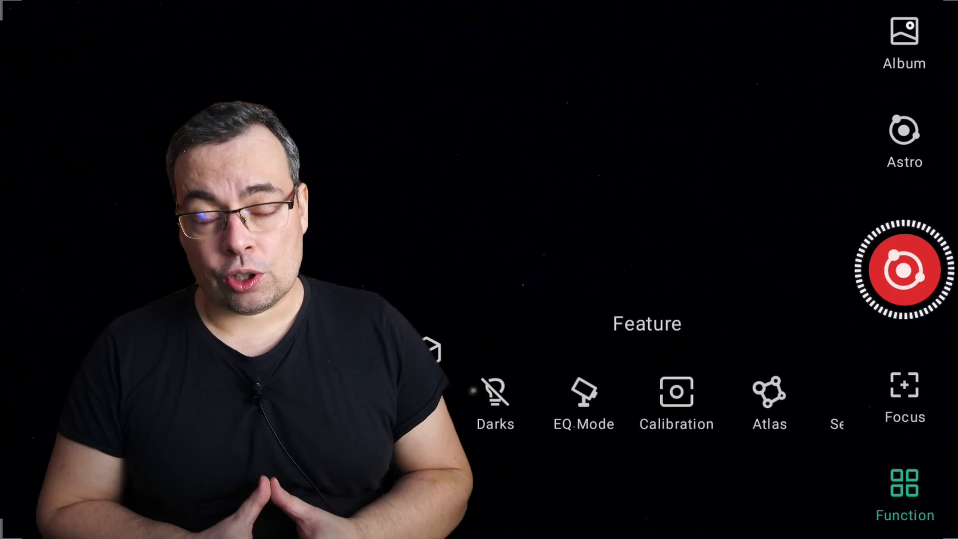
# Step: Start EQ Mode from the Function panel and answer the focus-first reminder
pyautogui.click(583, 397)
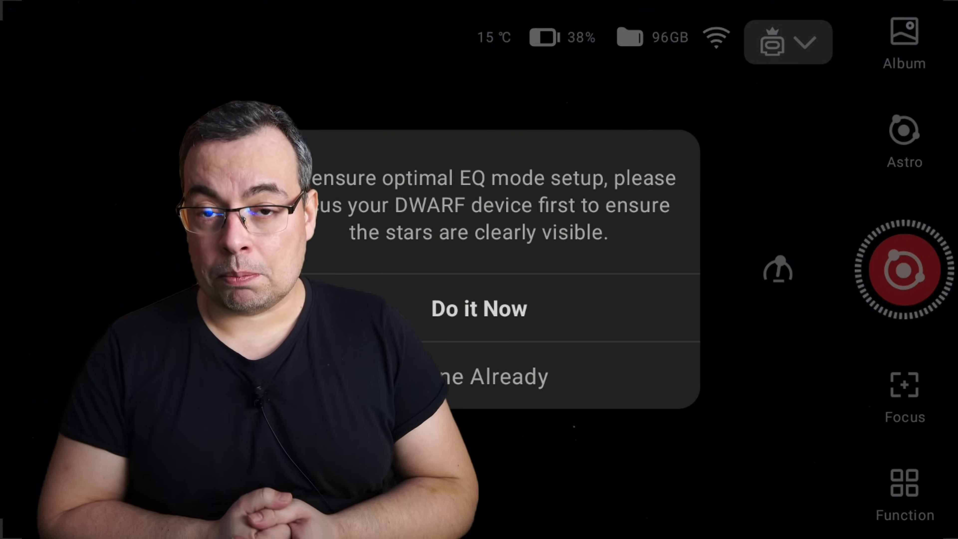
pyautogui.click(479, 309)
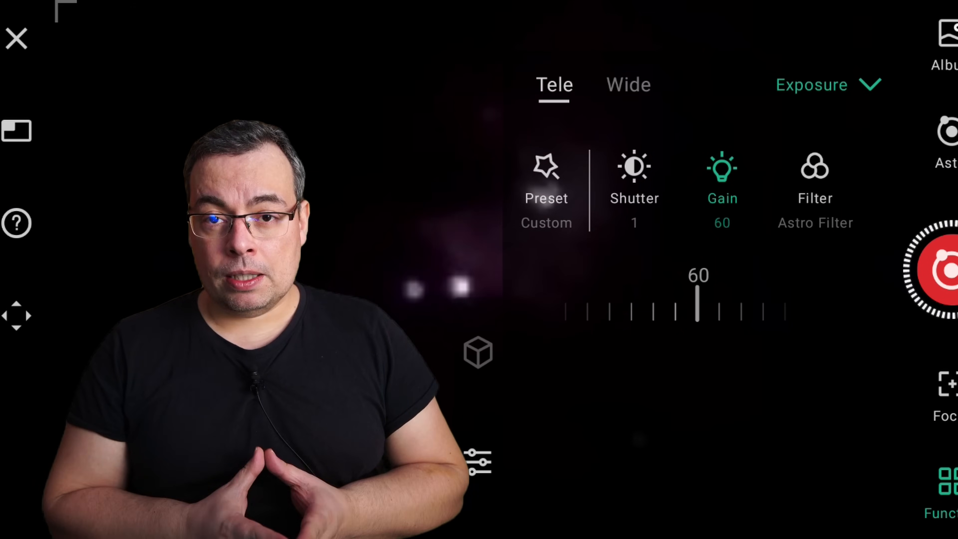
# Step: Raise the Tele shutter from 1 to 15, leaving gain at 60
pyautogui.click(634, 183)
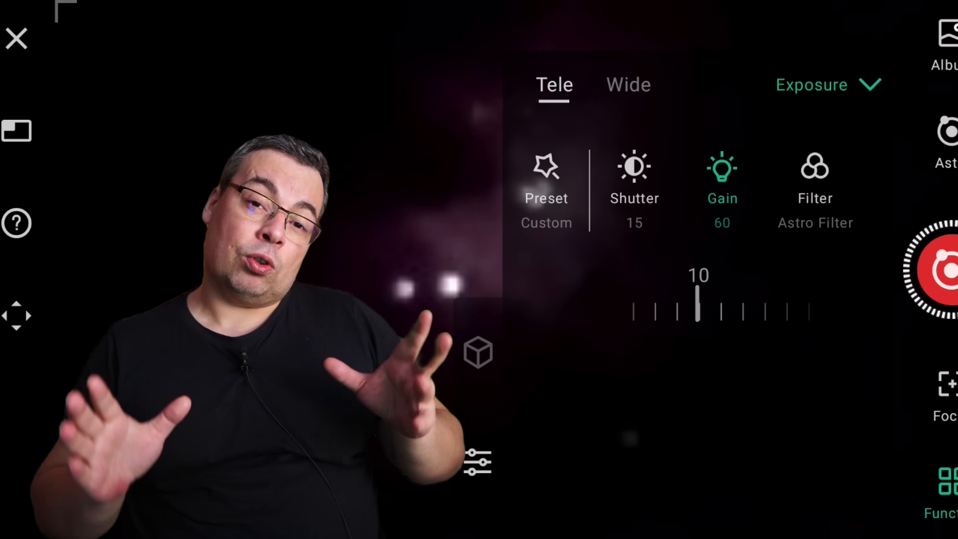
pyautogui.click(635, 180)
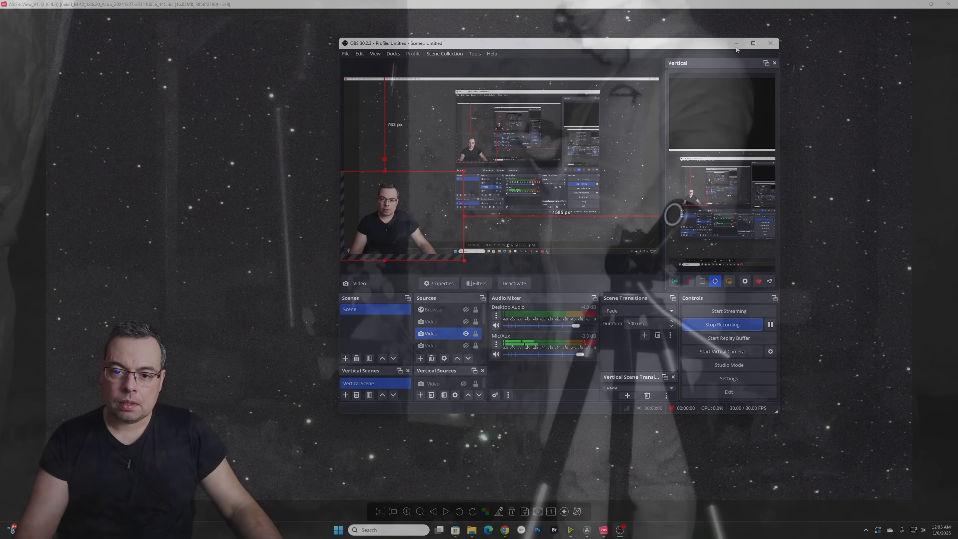
# Step: Hide OBS, zoom into the M42 FITS frame and bring up the Fits List of eight subs
pyautogui.click(736, 43)
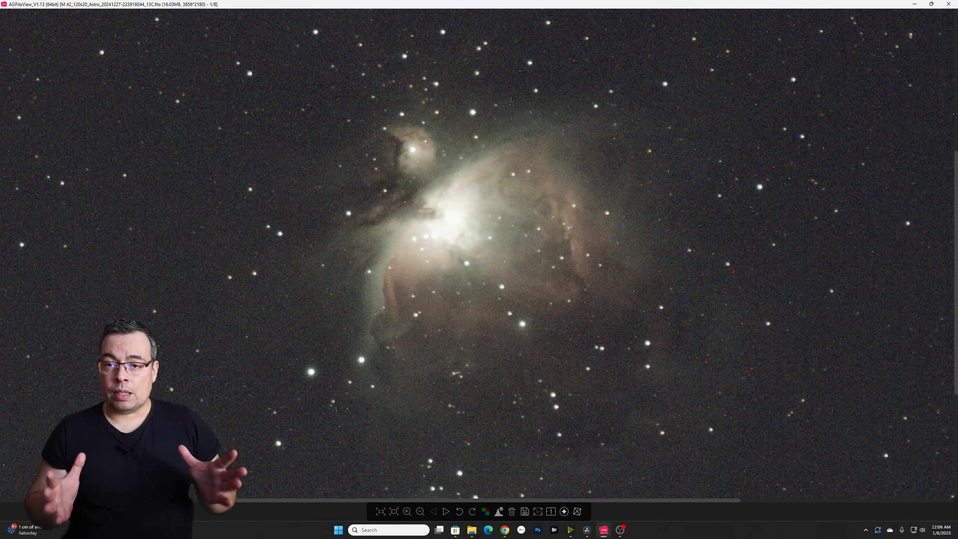
pyautogui.click(551, 511)
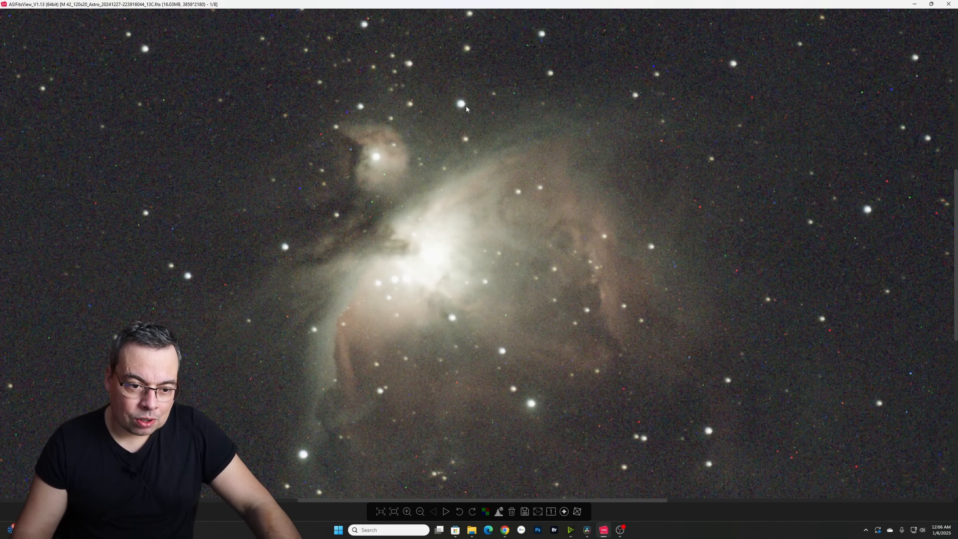
pyautogui.moveTo(490, 245)
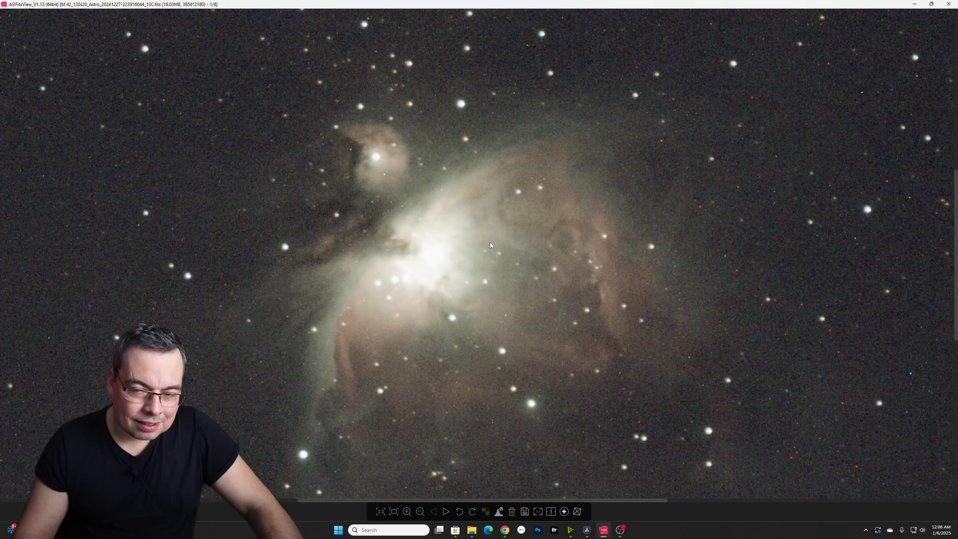
pyautogui.scroll(-3)
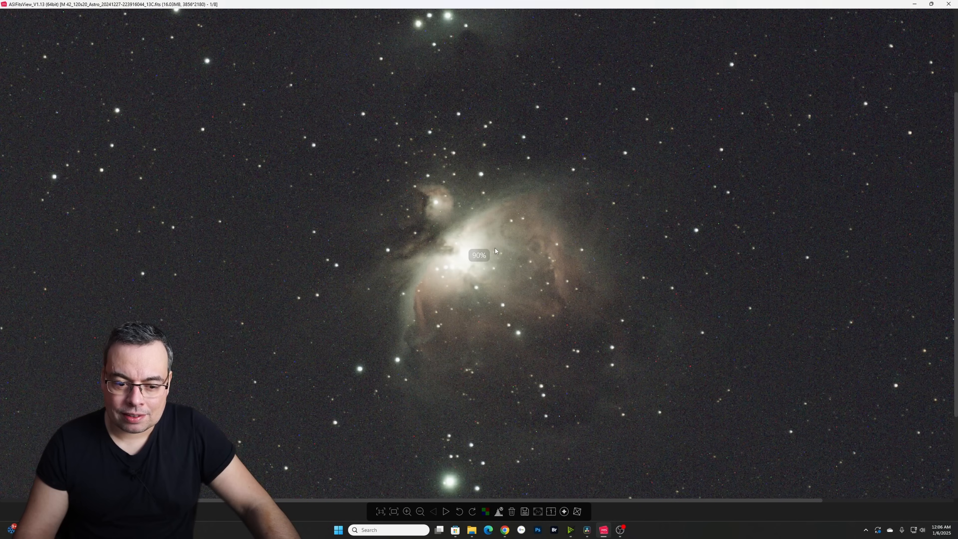
pyautogui.scroll(3)
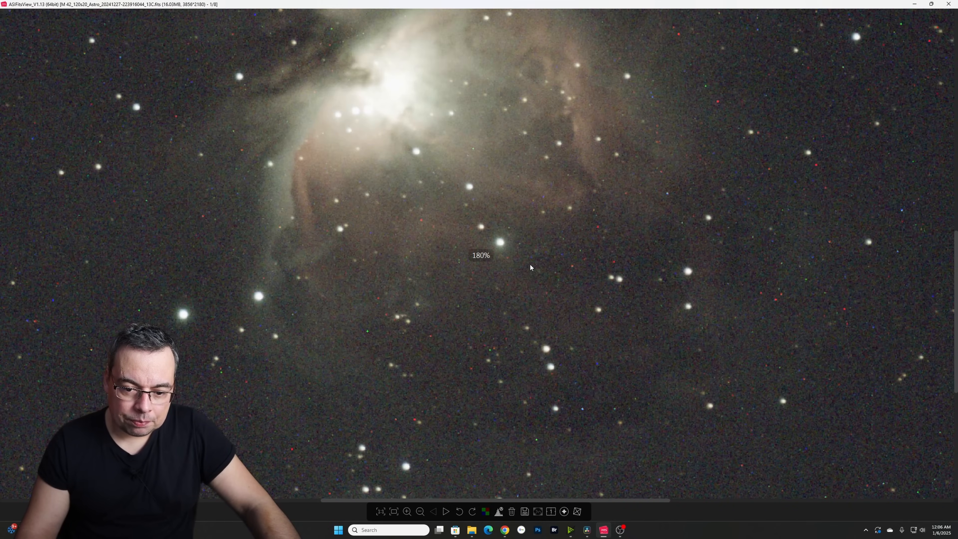
pyautogui.scroll(-3)
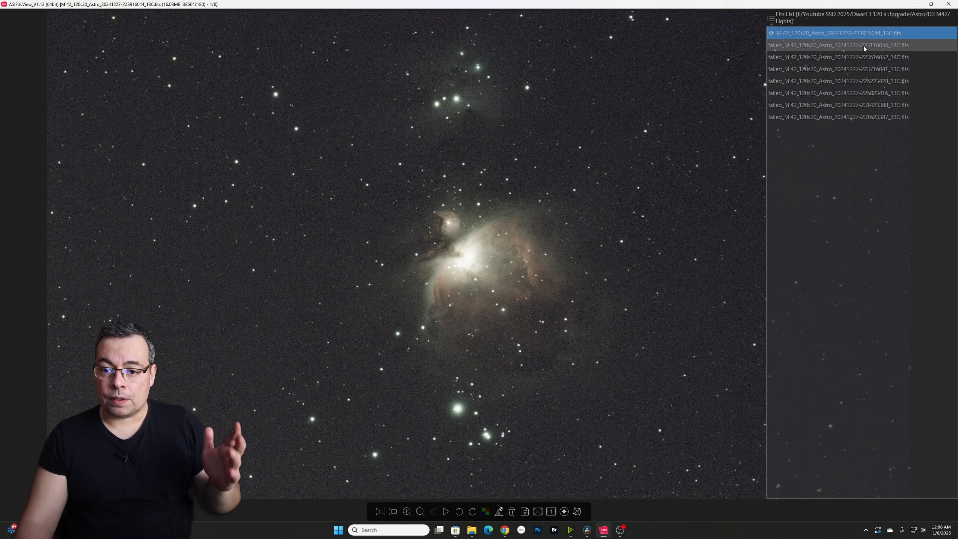
pyautogui.moveTo(809, 52)
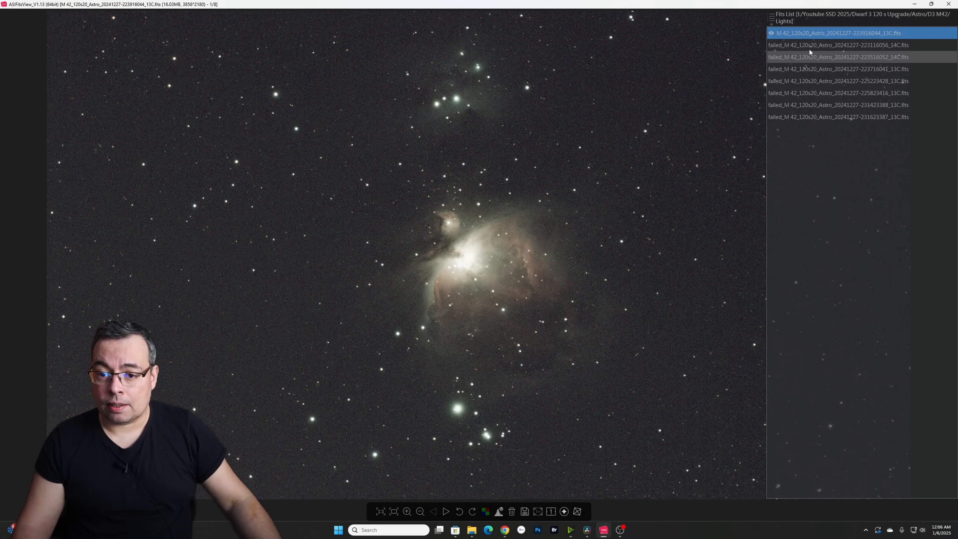
# Step: View the third and second failed M42 subs in turn, zooming in to inspect them
pyautogui.click(838, 44)
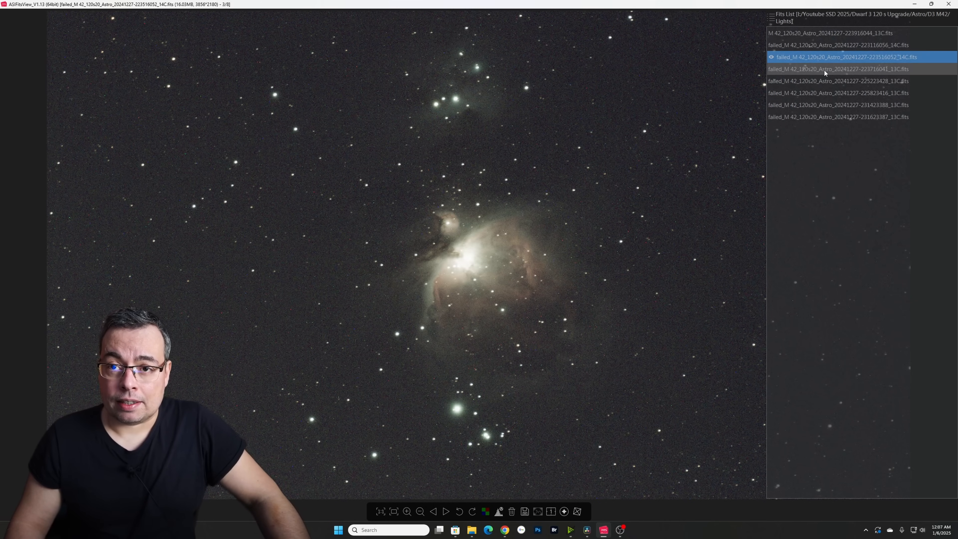
pyautogui.click(842, 69)
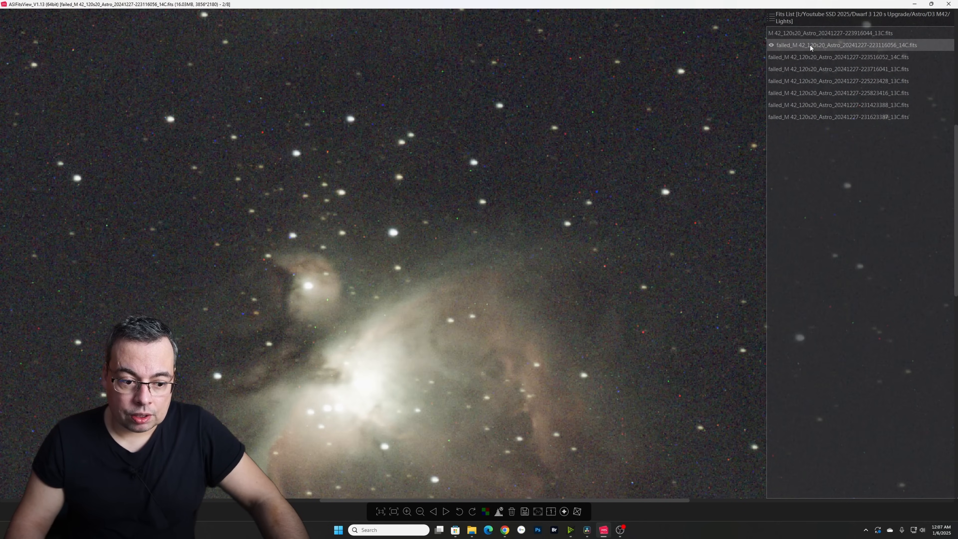
pyautogui.scroll(-3)
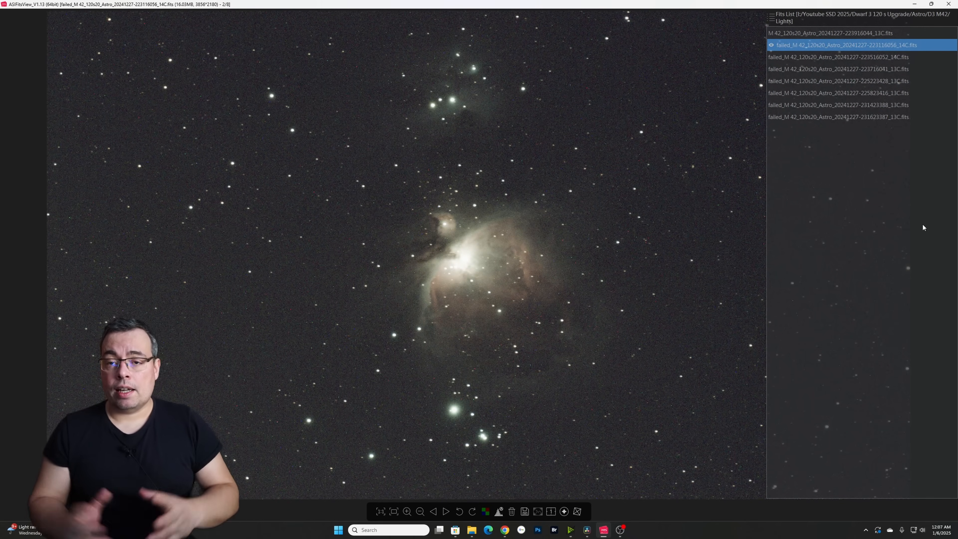
pyautogui.moveTo(876, 201)
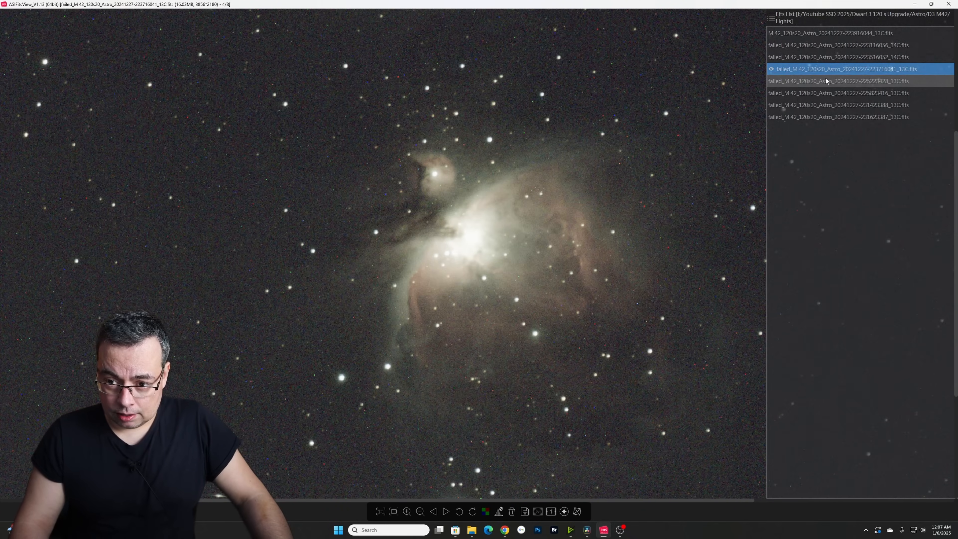
pyautogui.click(838, 81)
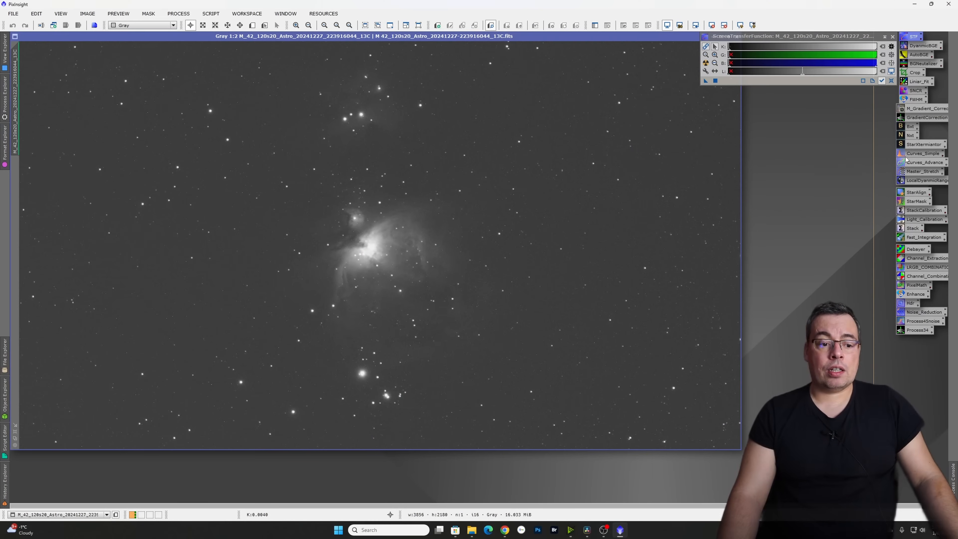
pyautogui.moveTo(924, 152)
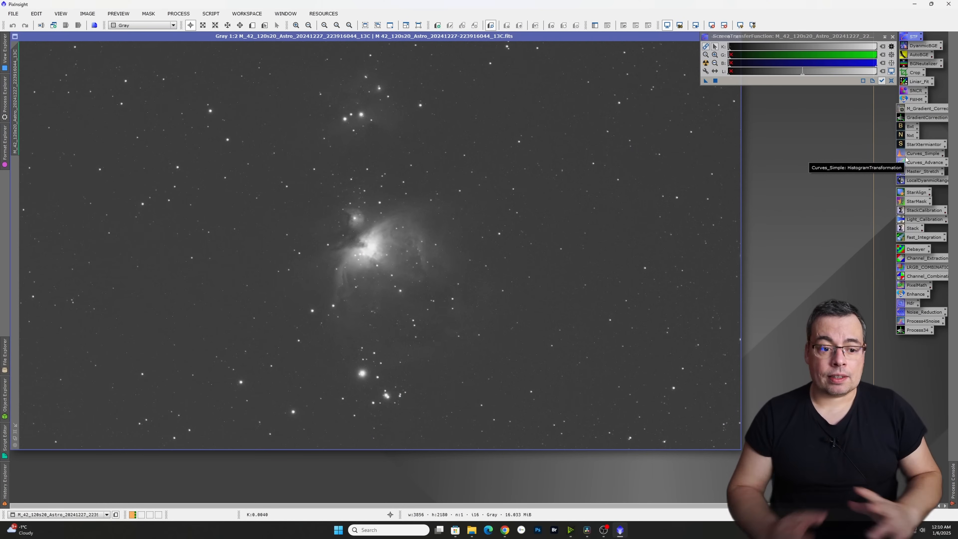
pyautogui.moveTo(838, 172)
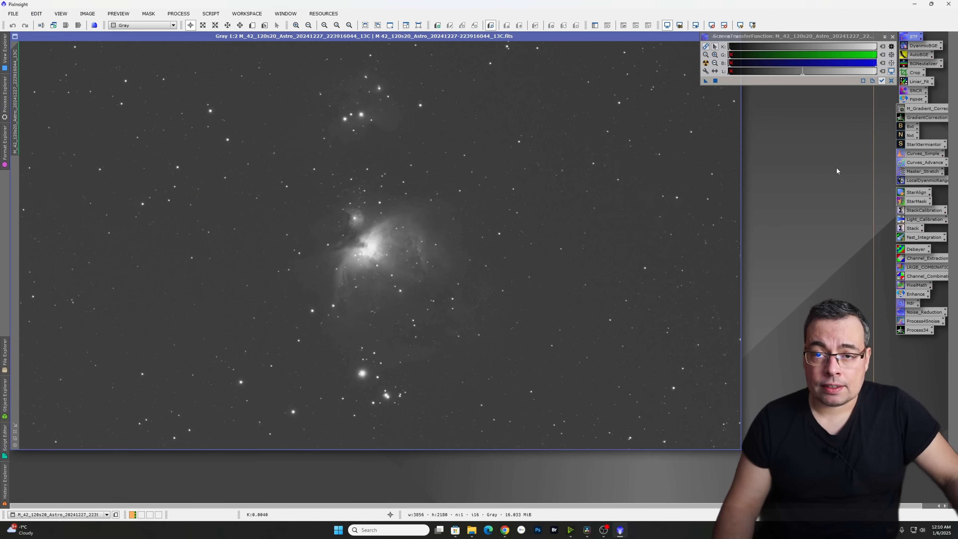
pyautogui.moveTo(355, 256)
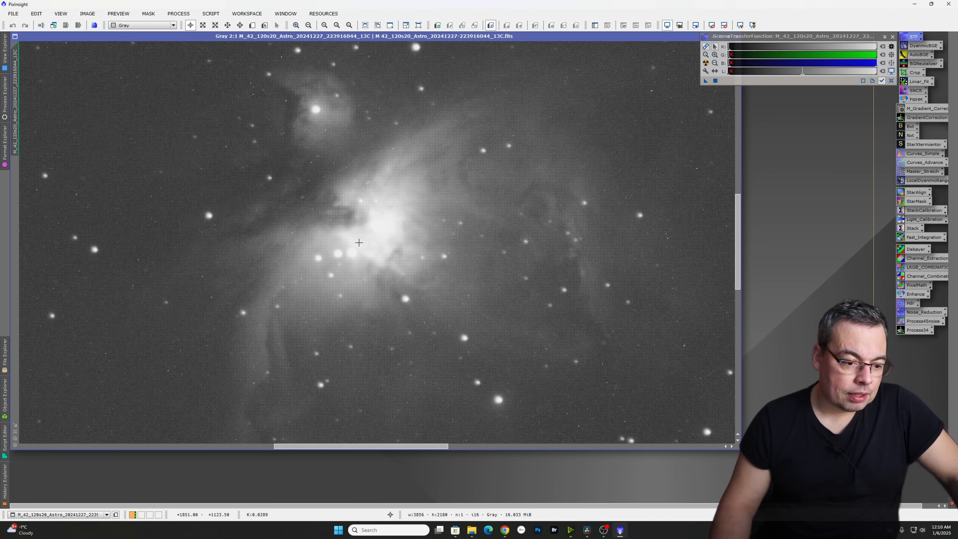
# Step: Return to the whole-image view of M42 and bring up the script categories
pyautogui.click(318, 25)
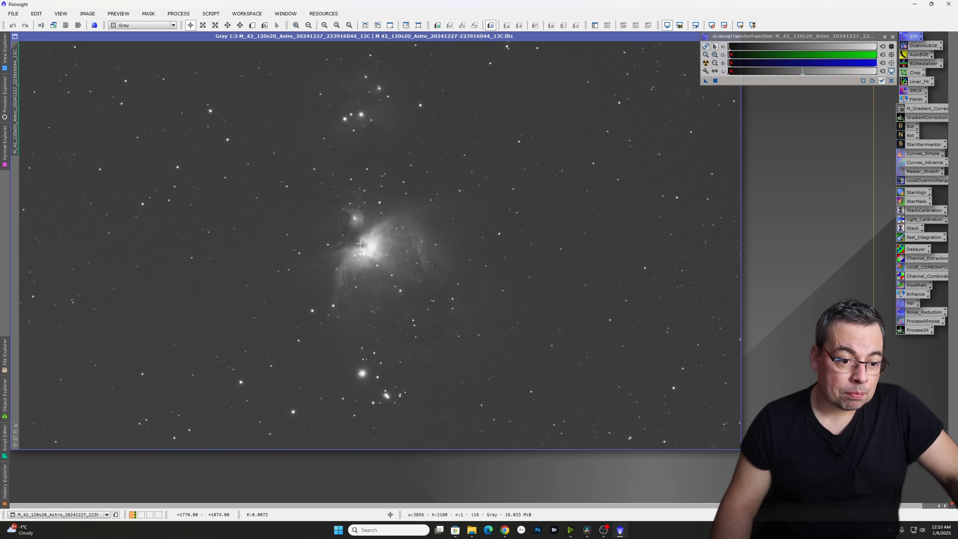
pyautogui.click(210, 13)
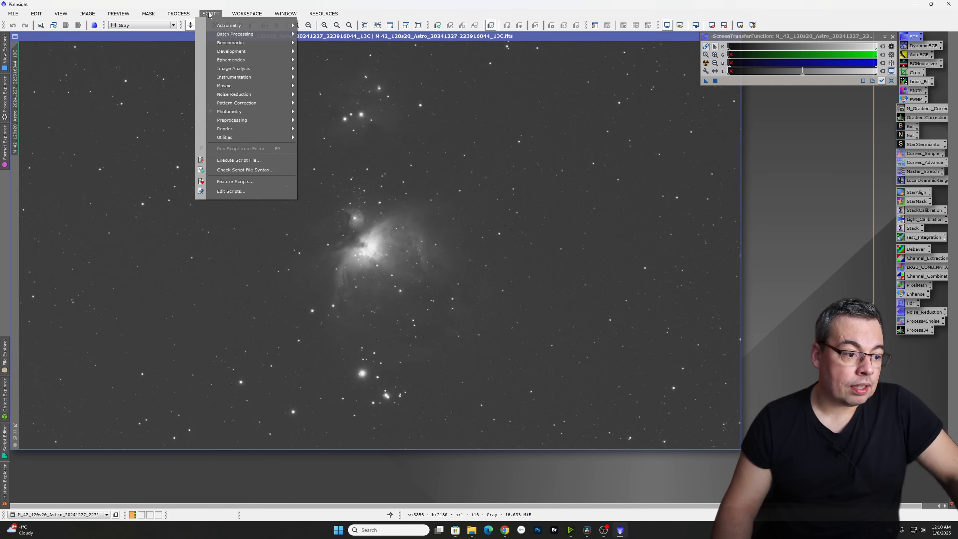
pyautogui.moveTo(234, 68)
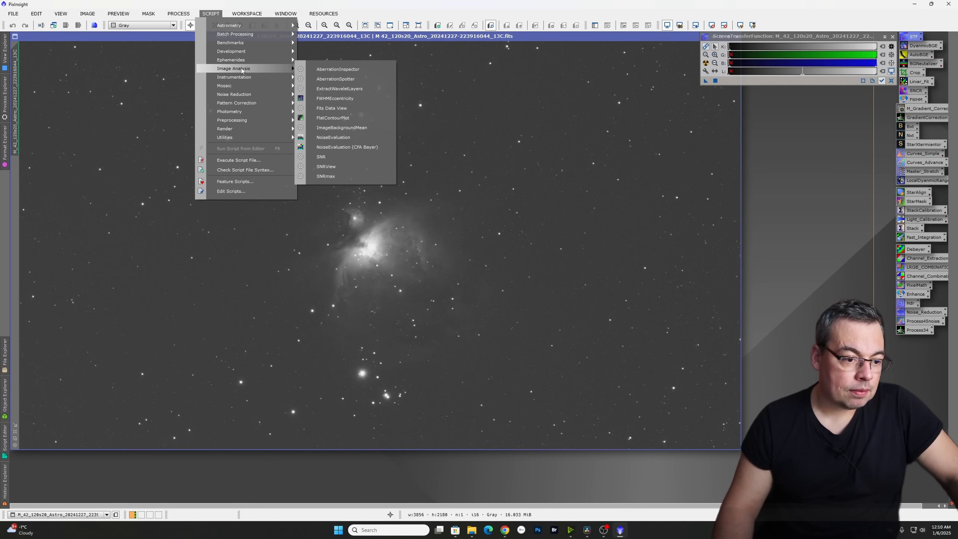
pyautogui.moveTo(339, 89)
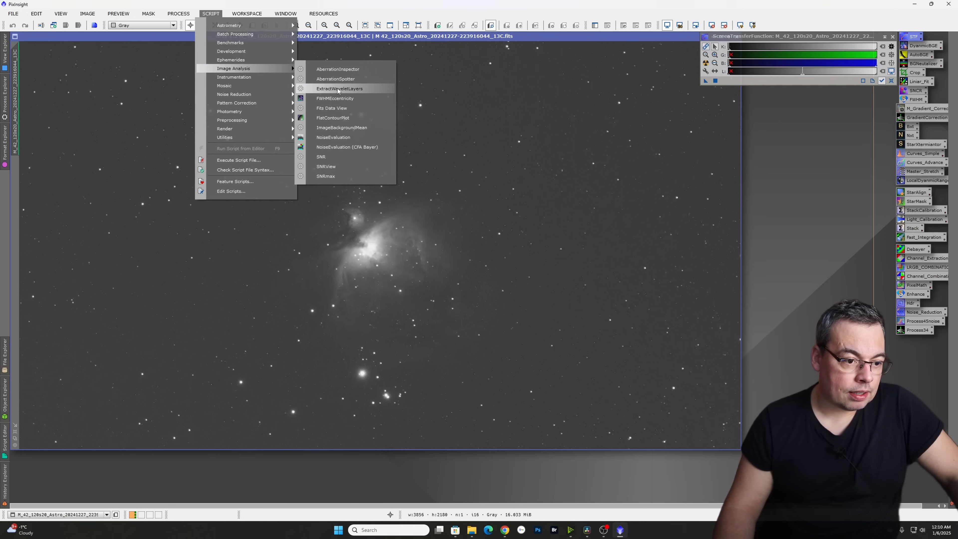
# Step: Run AberrationInspector with mosaic size 3 and panel size 256 on the M42 frame
pyautogui.click(338, 68)
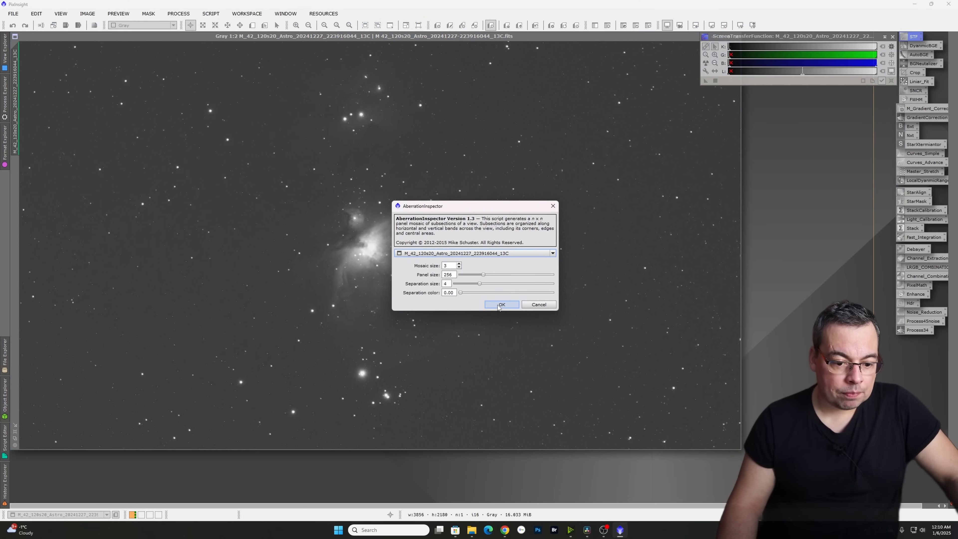
pyautogui.click(501, 304)
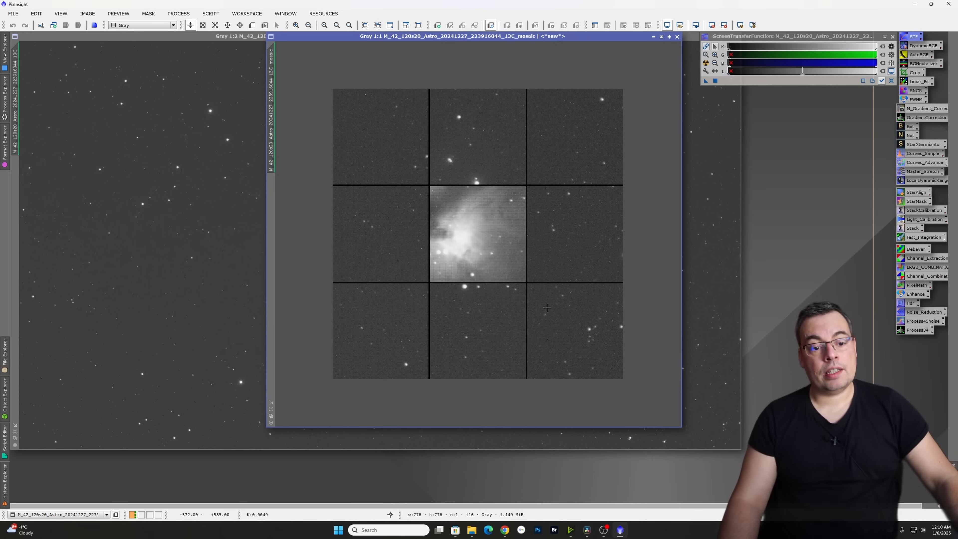
pyautogui.moveTo(732, 263)
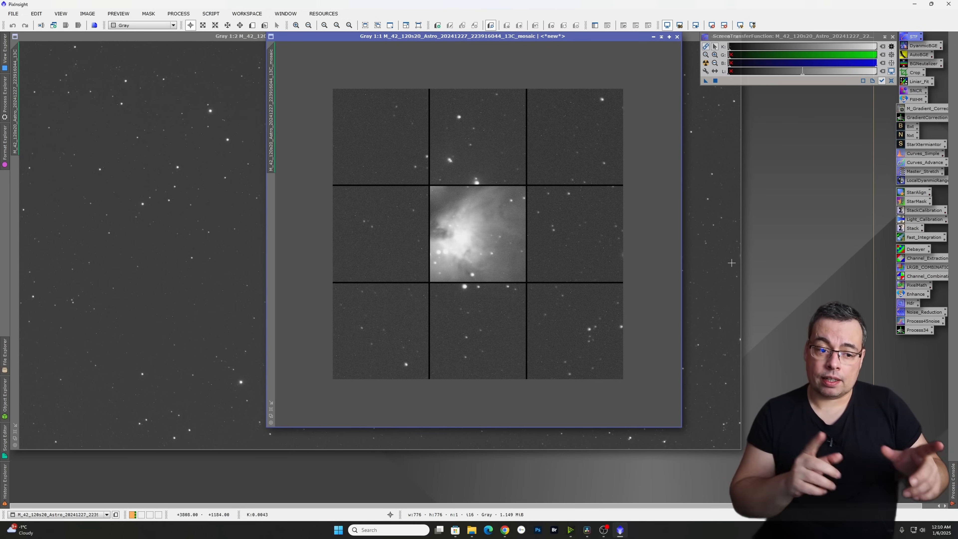
pyautogui.moveTo(403, 149)
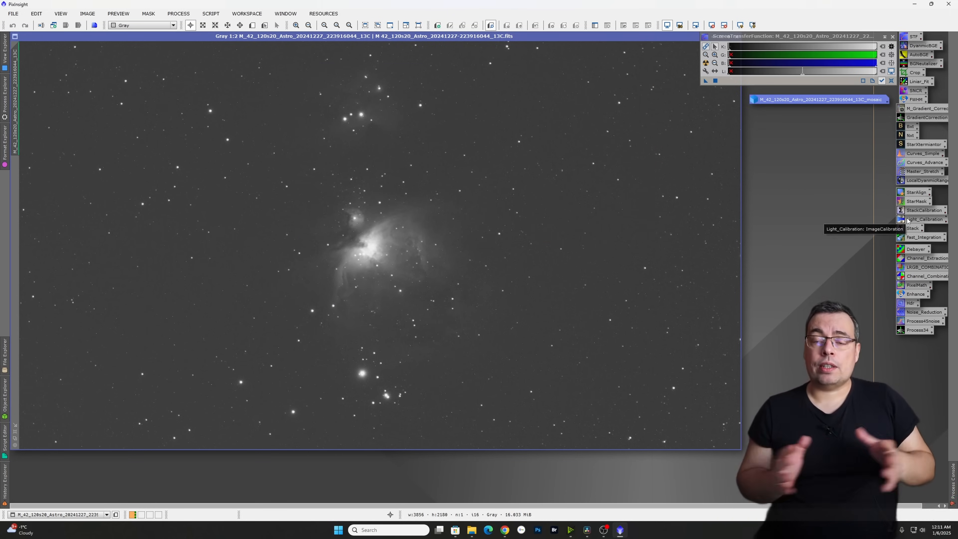
pyautogui.moveTo(792, 182)
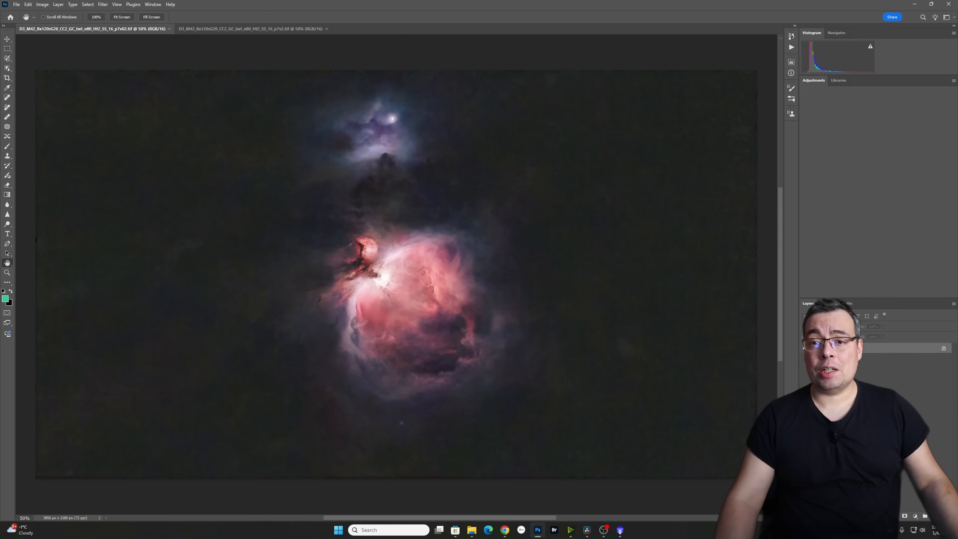
# Step: Show the adjustment types, then switch to the M42 document with stars
pyautogui.click(813, 80)
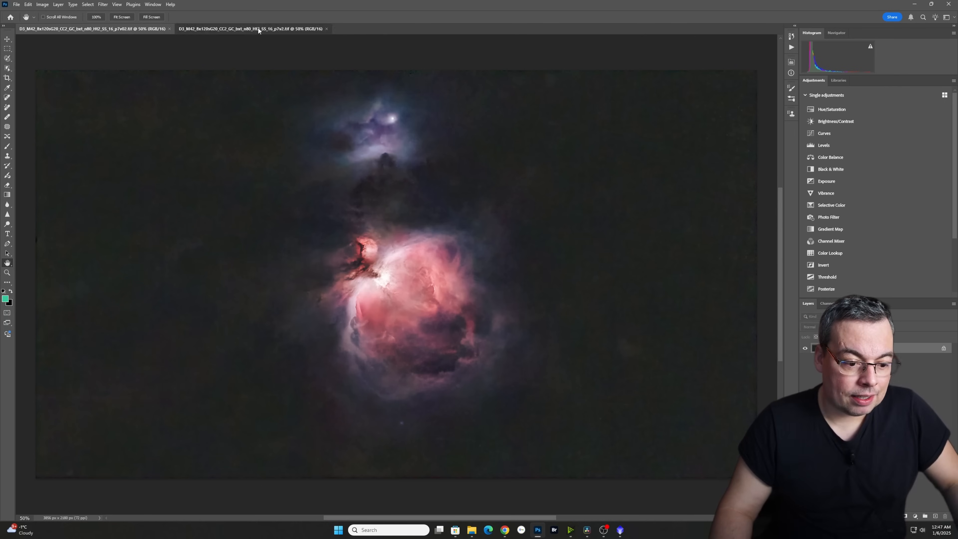
pyautogui.click(92, 29)
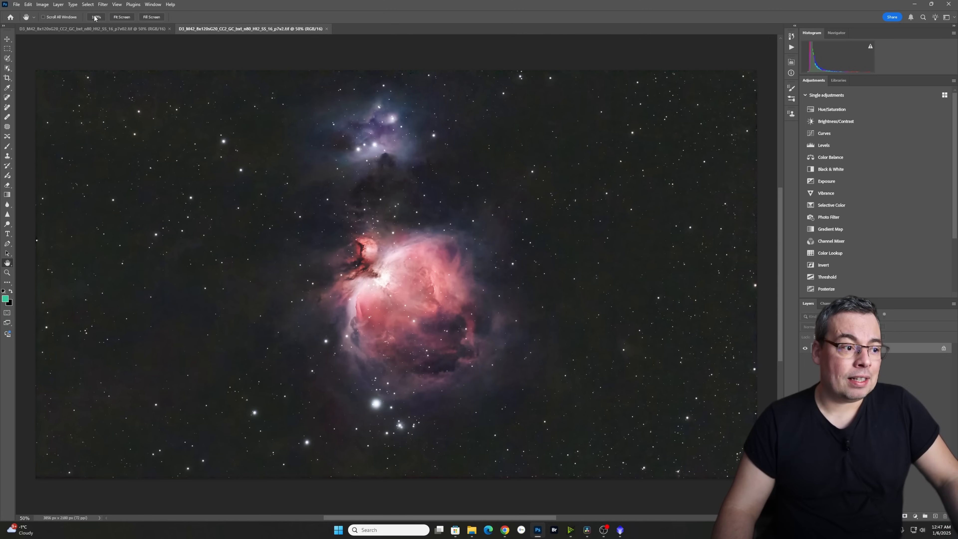
# Step: View the starry Orion Nebula at 100% actual pixel size
pyautogui.click(96, 17)
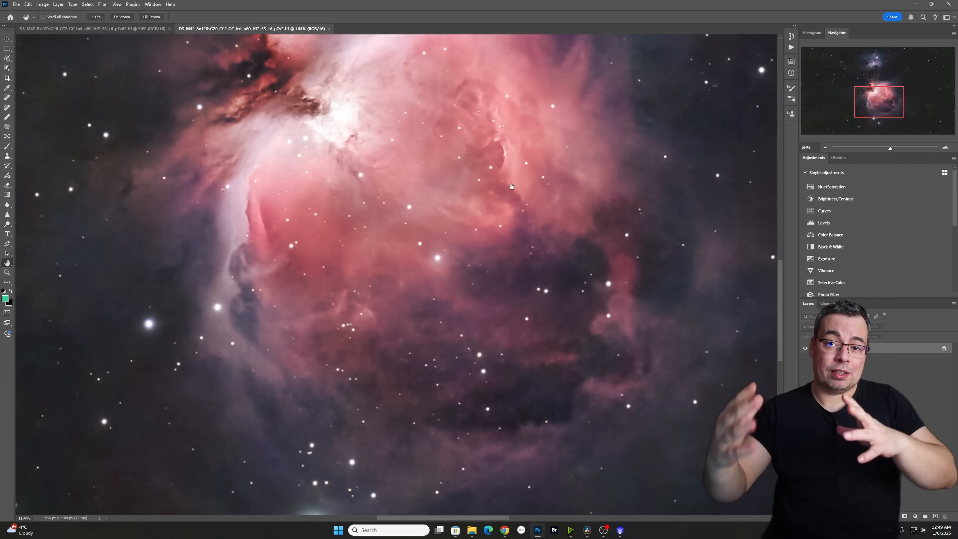
pyautogui.moveTo(526, 160)
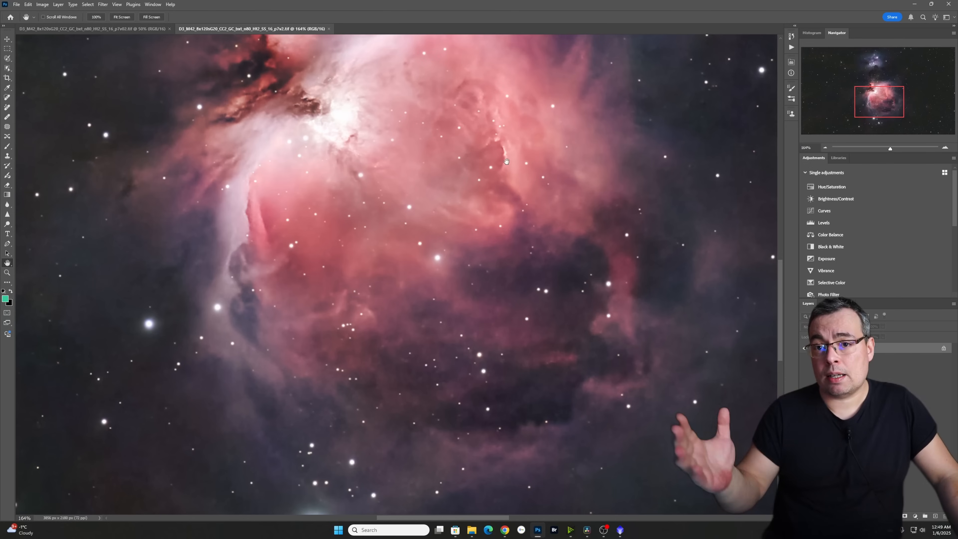
pyautogui.moveTo(425, 150)
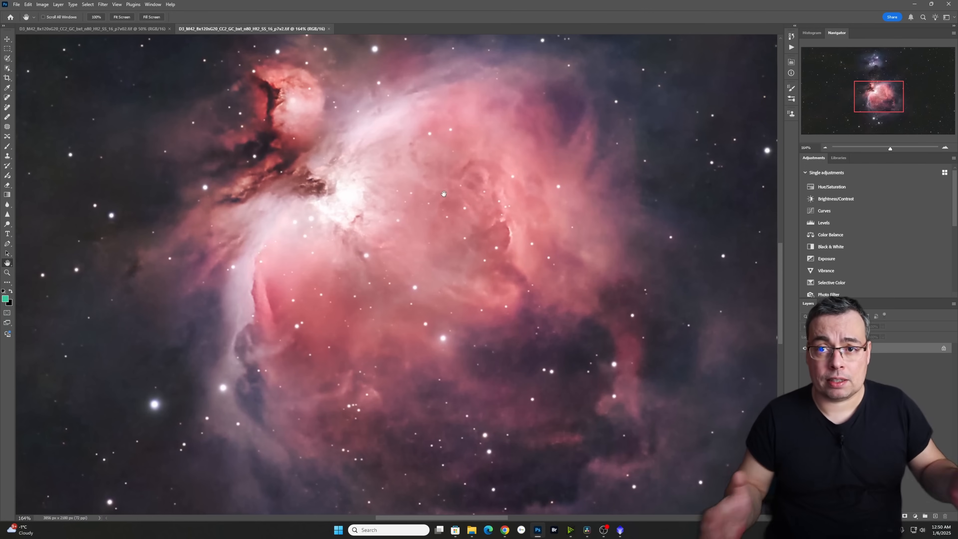
pyautogui.moveTo(451, 188)
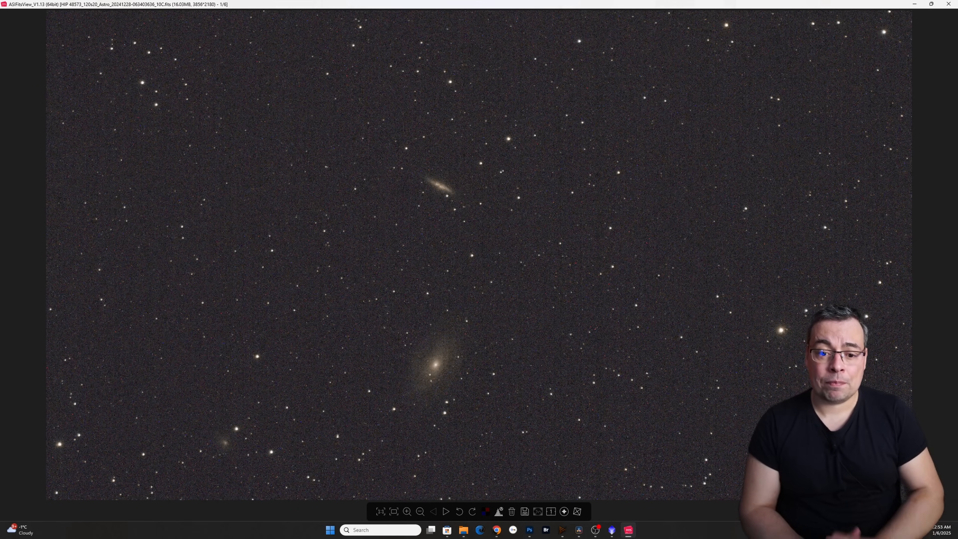
# Step: Compare a trail-streaked failed sub with the first good sub, zooming in and out
pyautogui.click(551, 512)
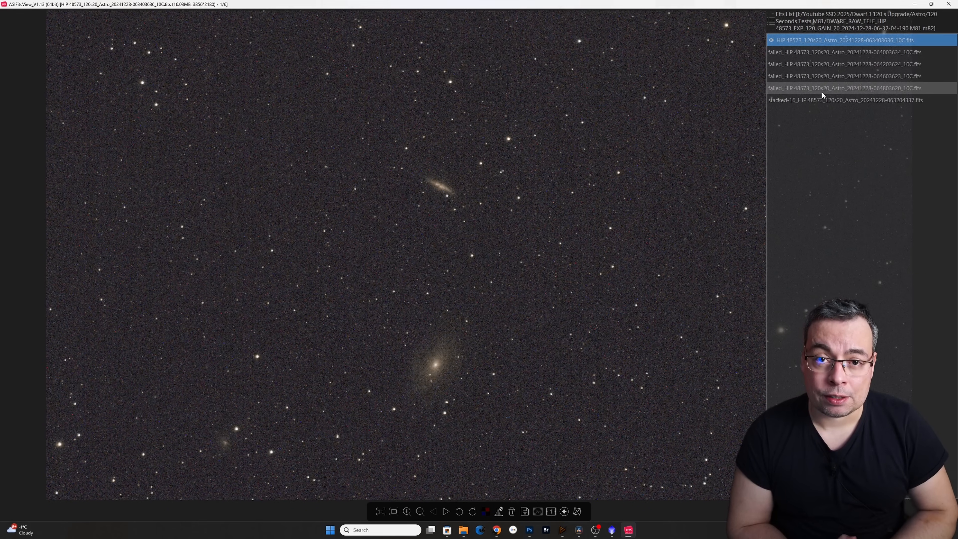
pyautogui.click(843, 64)
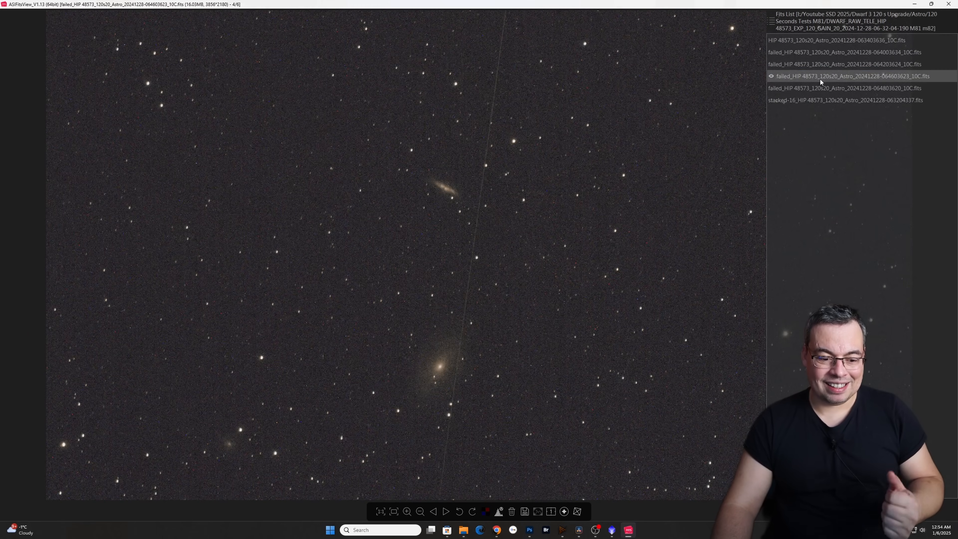
pyautogui.click(462, 530)
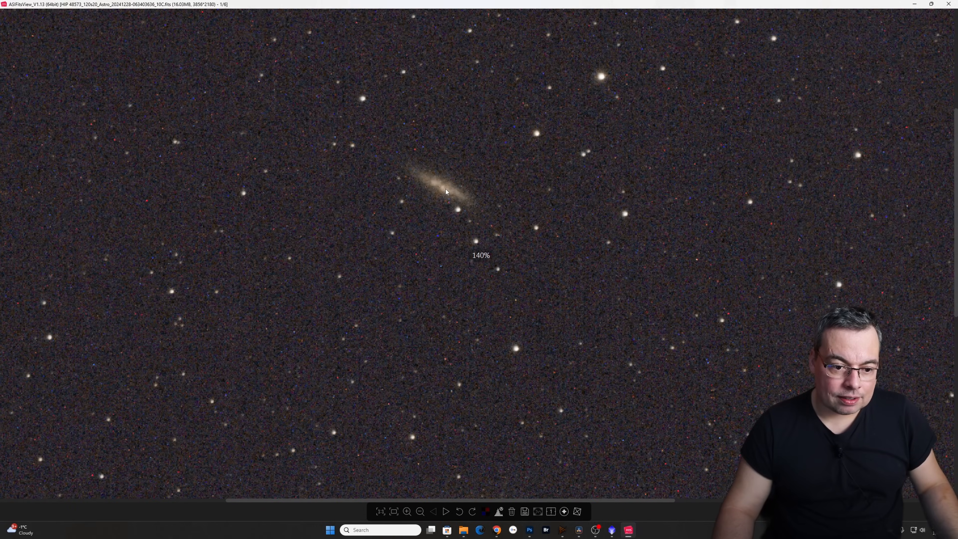
pyautogui.scroll(-3)
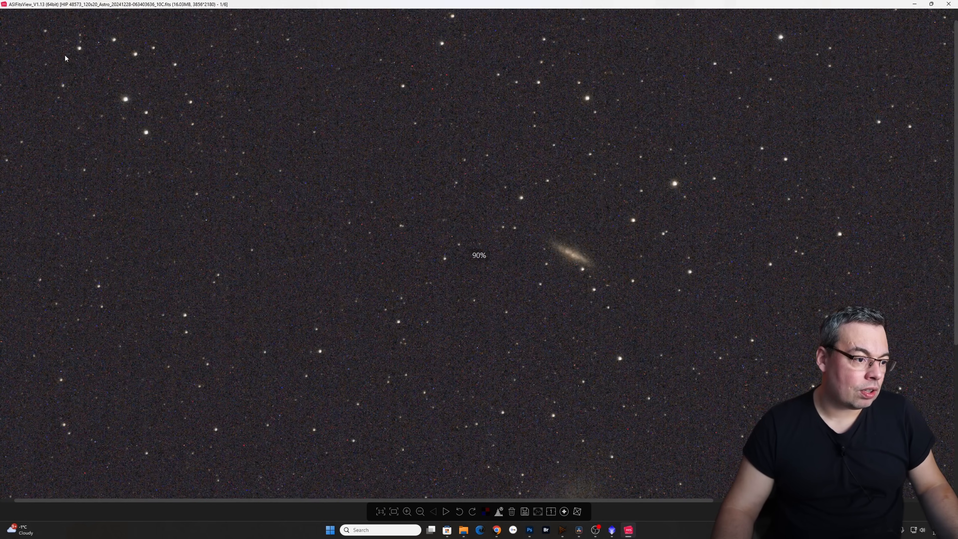
pyautogui.scroll(-3)
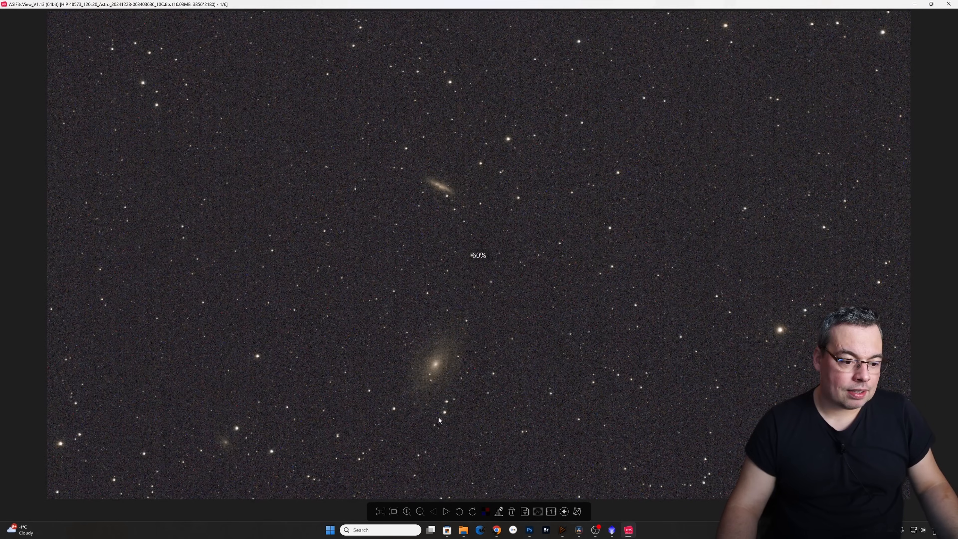
pyautogui.scroll(3)
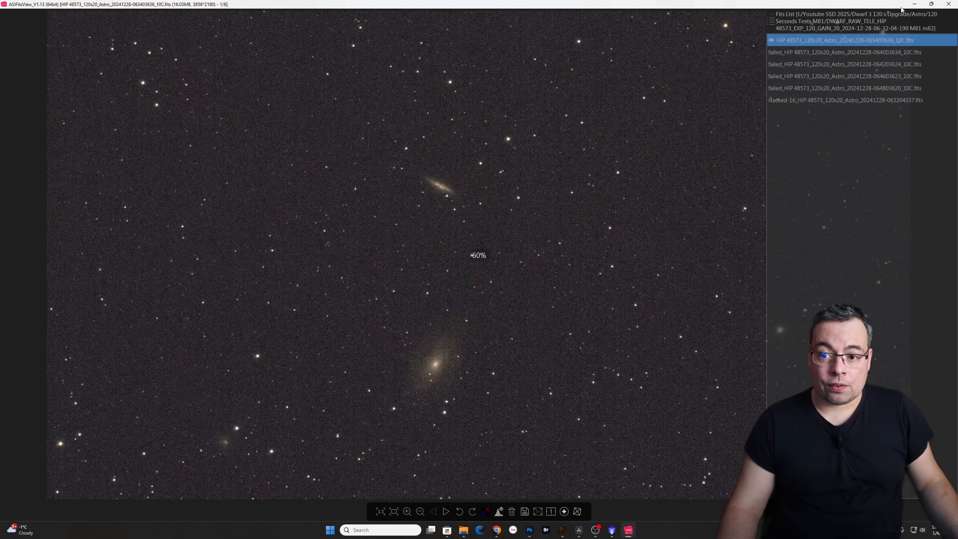
# Step: Hide the Fits List and close ASIFitsView, returning to the M81 folder
pyautogui.click(949, 5)
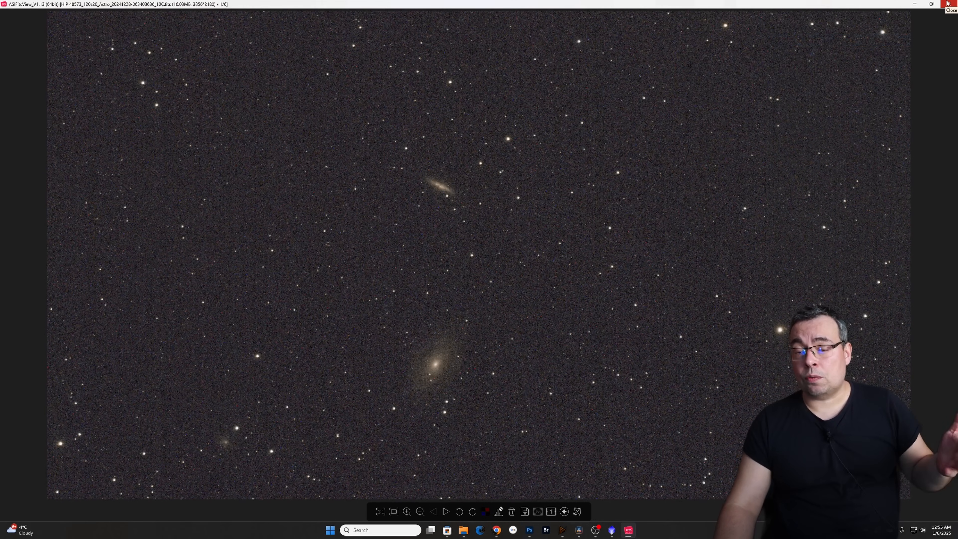
pyautogui.click(954, 3)
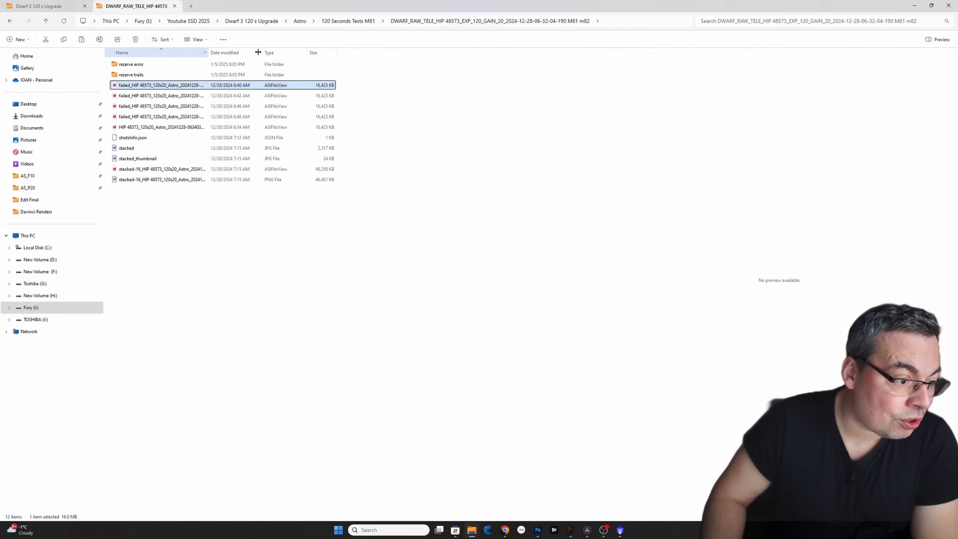
# Step: Widen the Name column, view the stacked-16 M81/M82 PNG full-screen in Photos, then close it
pyautogui.moveTo(256, 53); pyautogui.dragTo(311, 52)
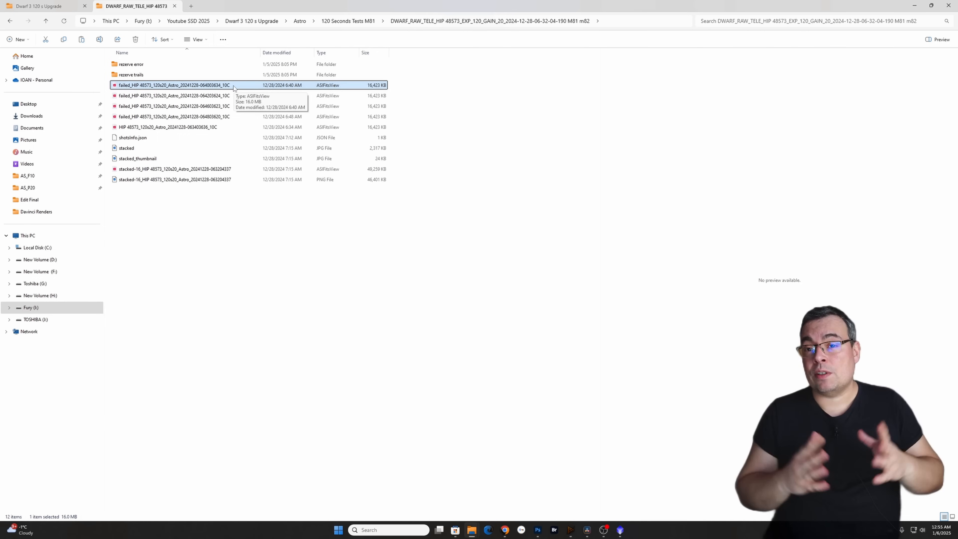
pyautogui.click(175, 180)
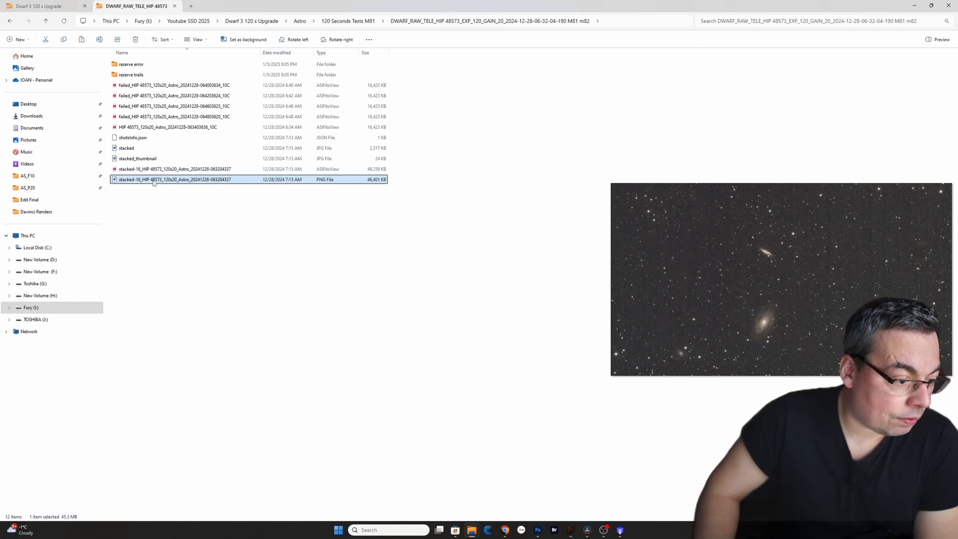
pyautogui.doubleClick(173, 179)
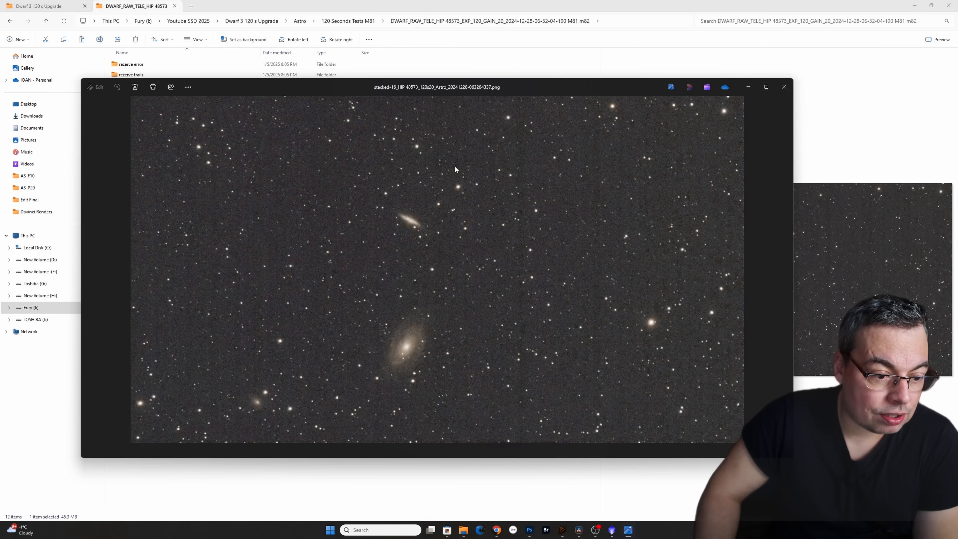
pyautogui.click(765, 86)
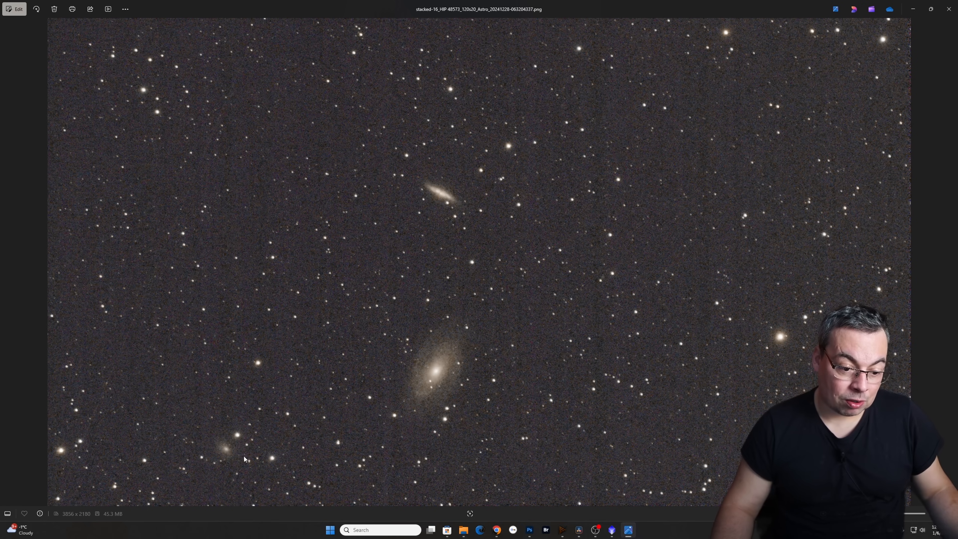
pyautogui.moveTo(950, 9)
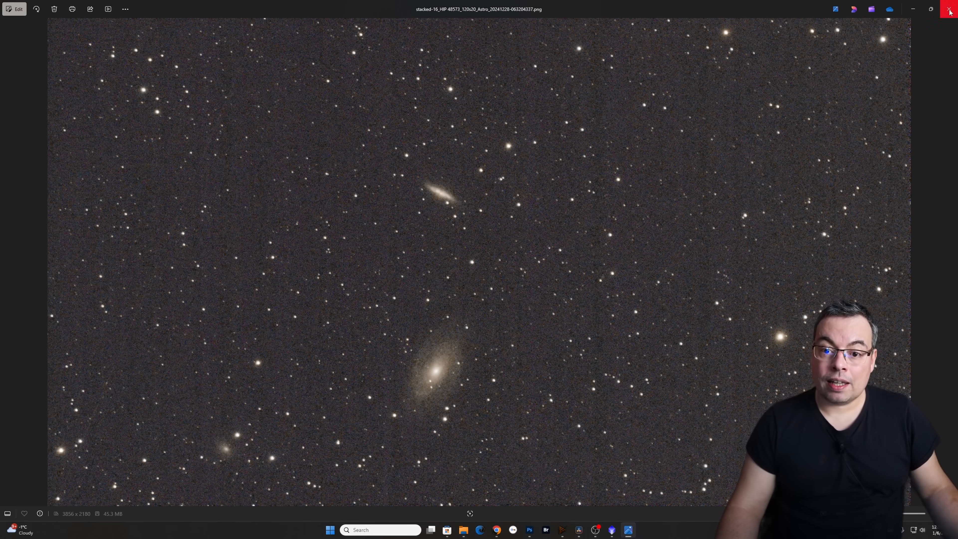
pyautogui.click(950, 9)
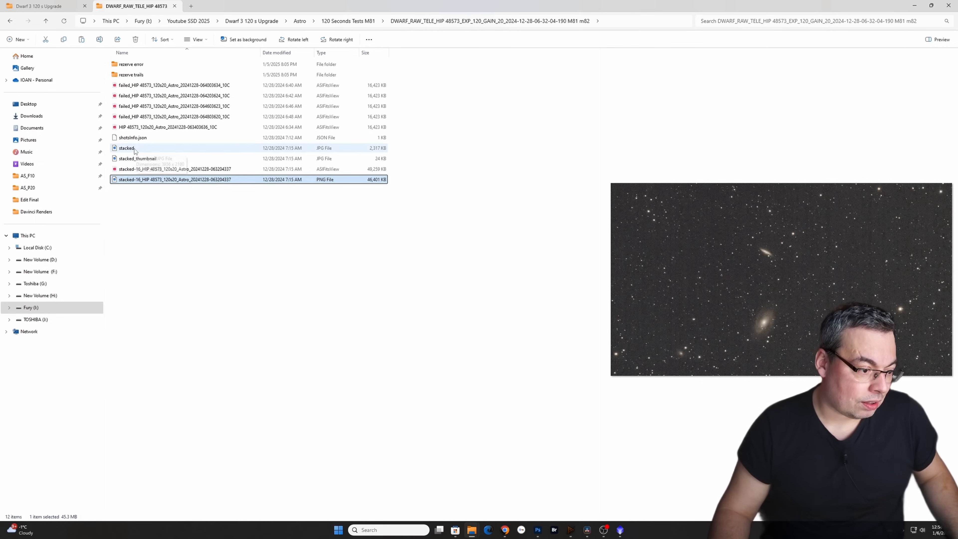
# Step: Open stacked.jpg in Photos and pan in close around M81
pyautogui.doubleClick(126, 148)
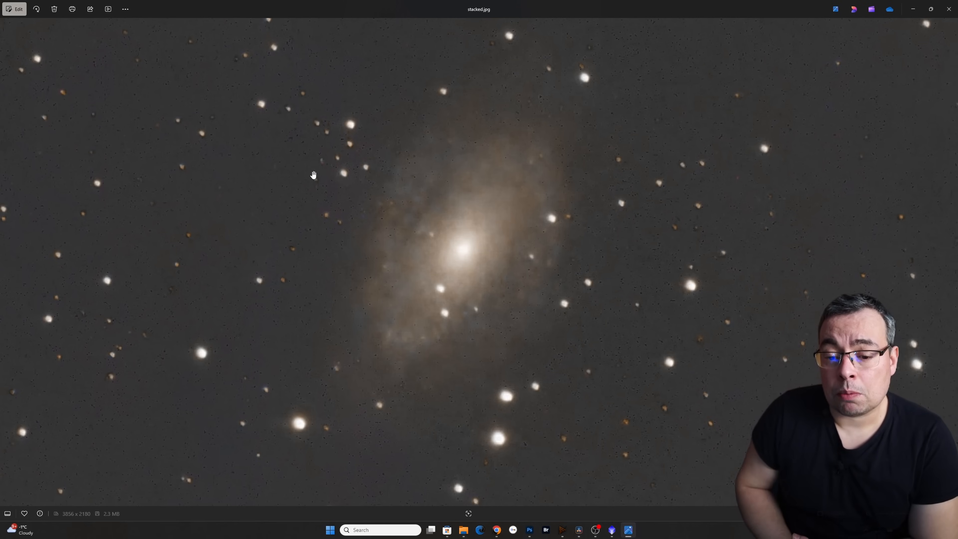
pyautogui.moveTo(583, 109)
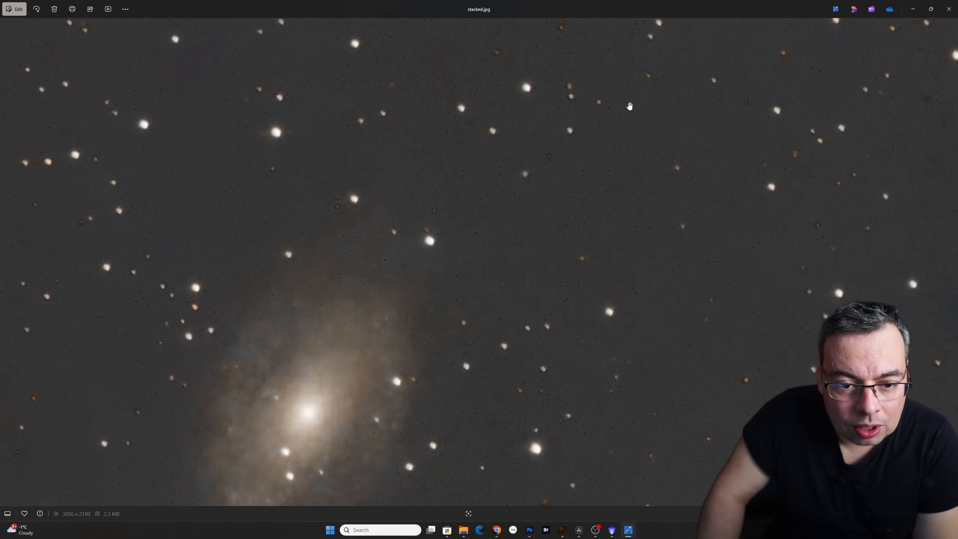
pyautogui.moveTo(387, 89)
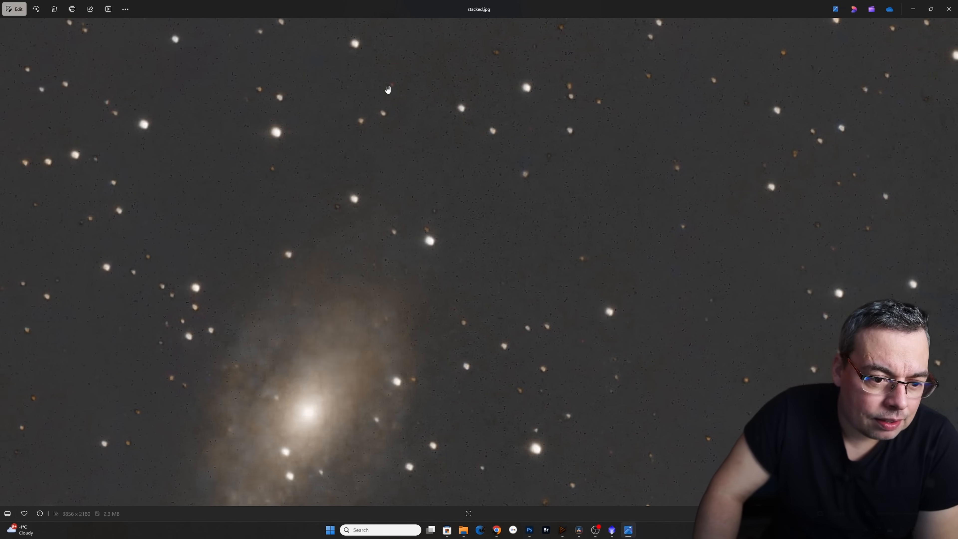
pyautogui.moveTo(387, 90); pyautogui.dragTo(354, 217)
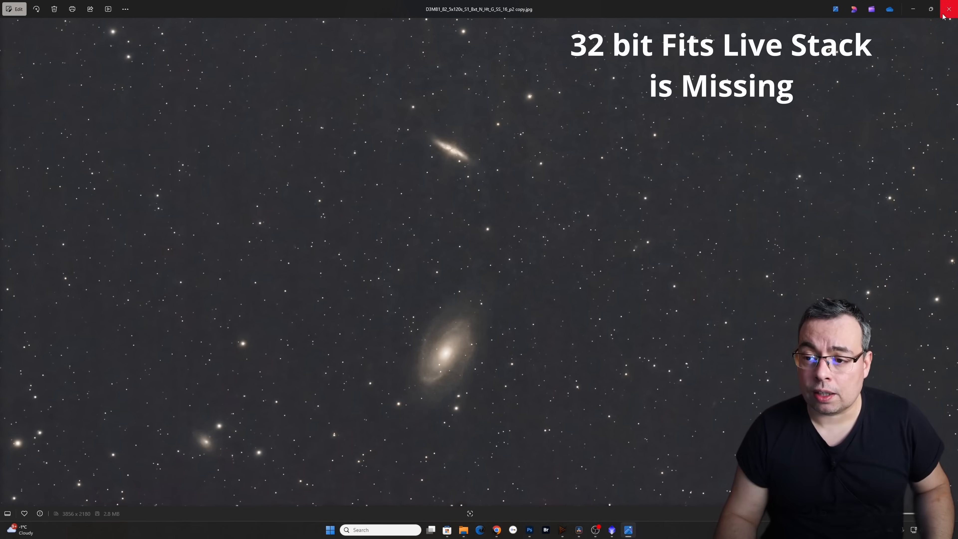
pyautogui.moveTo(951, 9)
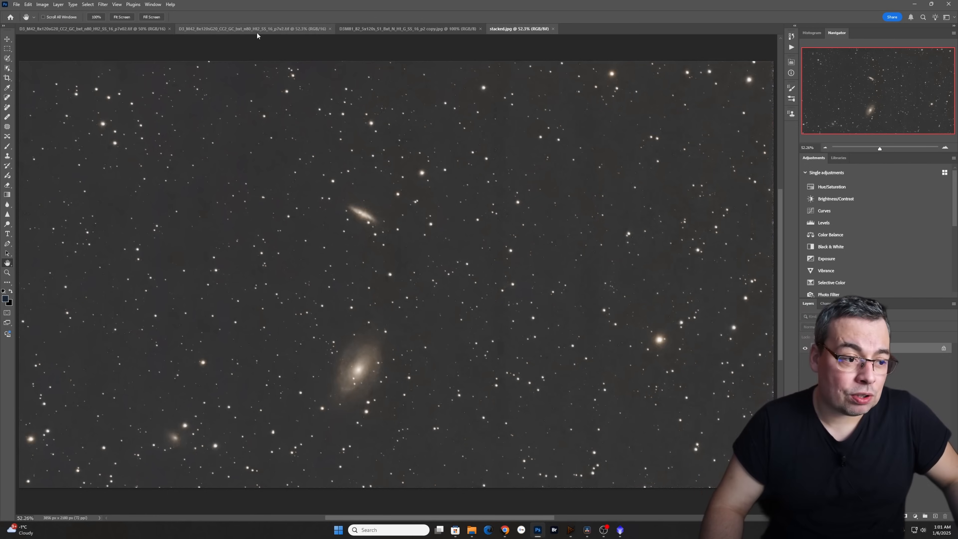
# Step: Switch to the M42 starred image and magnify the nebula core to 100%
pyautogui.click(250, 29)
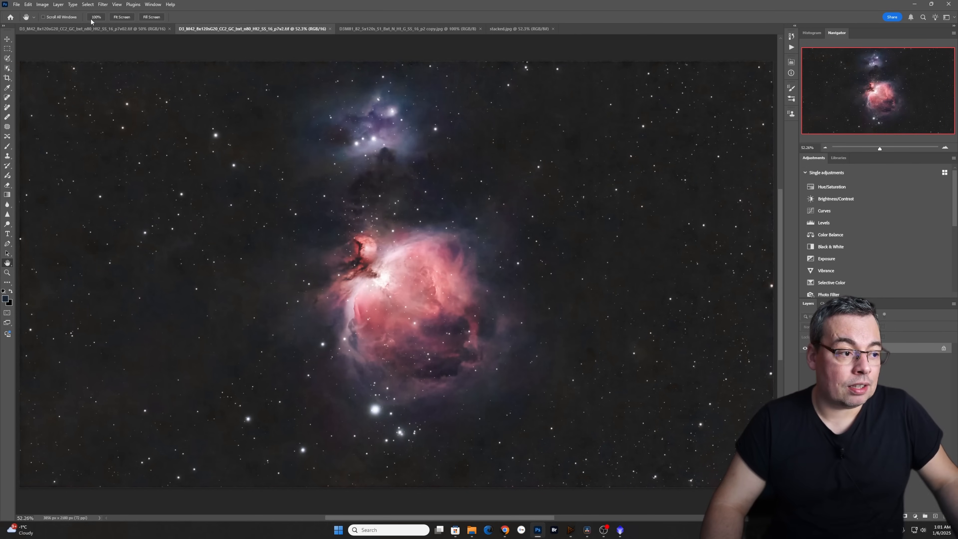
pyautogui.click(96, 16)
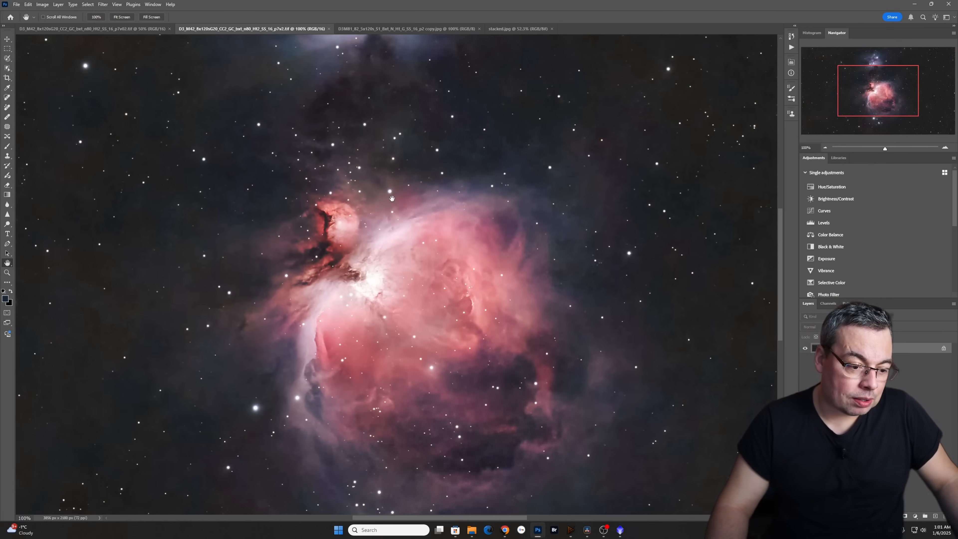